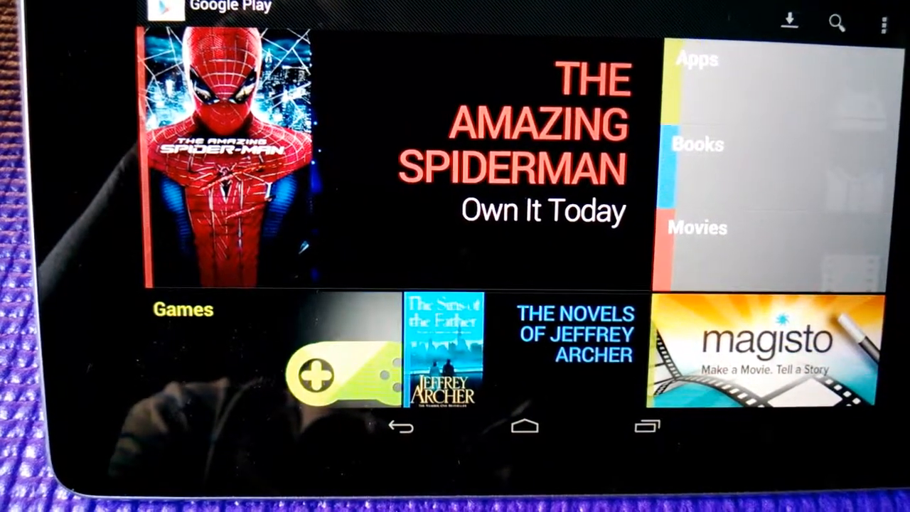
View the store's Apps section and the empty My Wishlist, then go to the home screen.
click(696, 62)
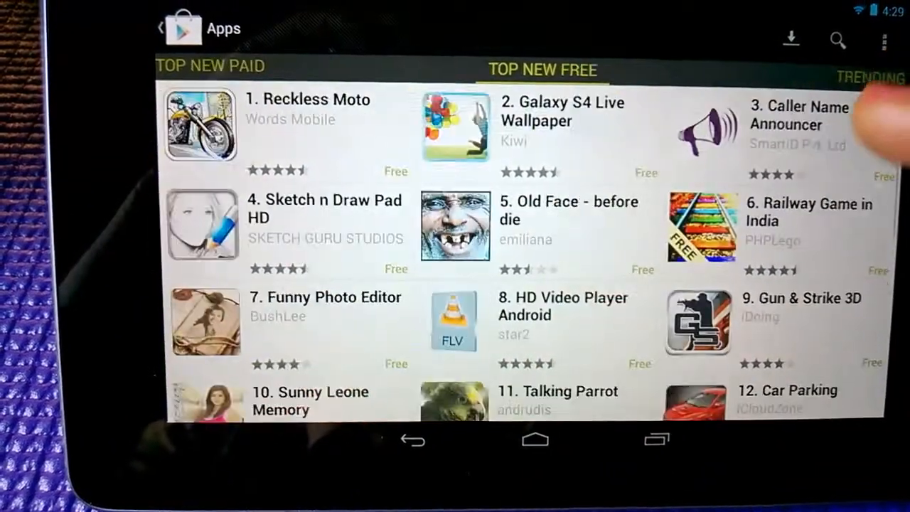
click(884, 40)
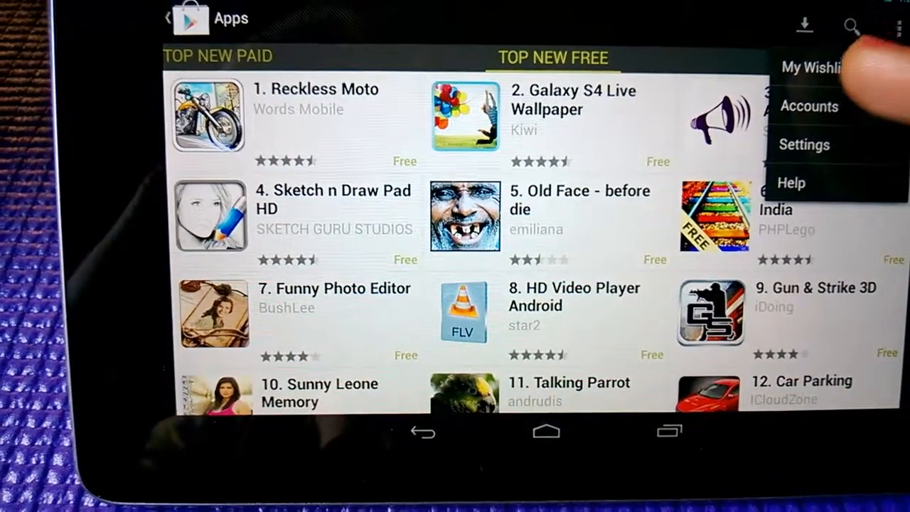
click(811, 69)
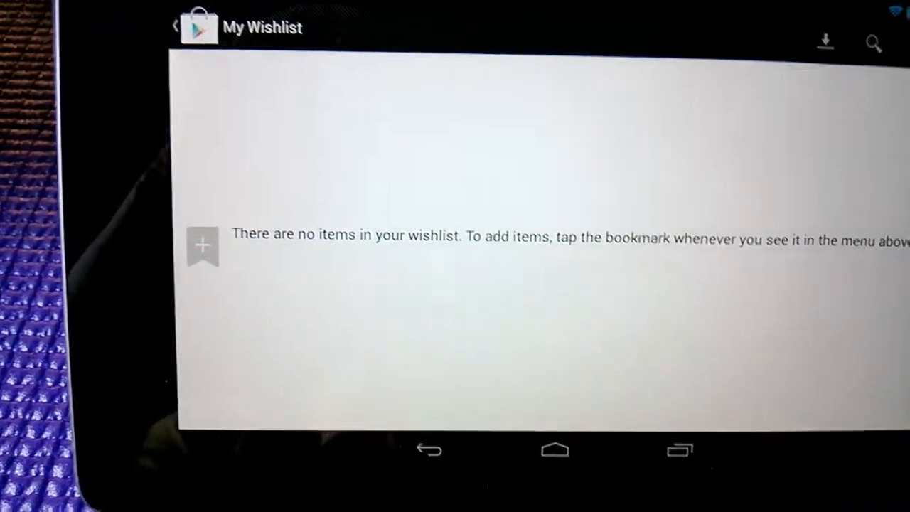
click(879, 56)
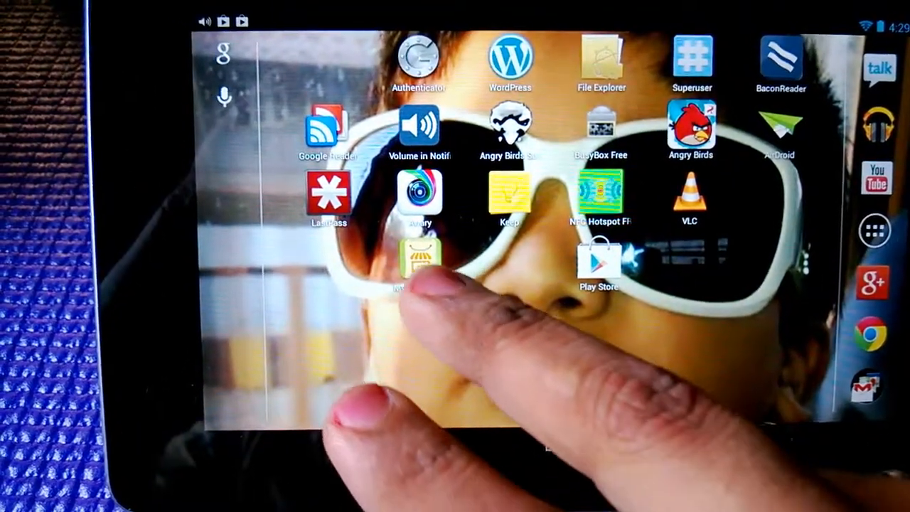
Launch My Purchases from the app drawer and let the purchased-apps list load.
click(415, 259)
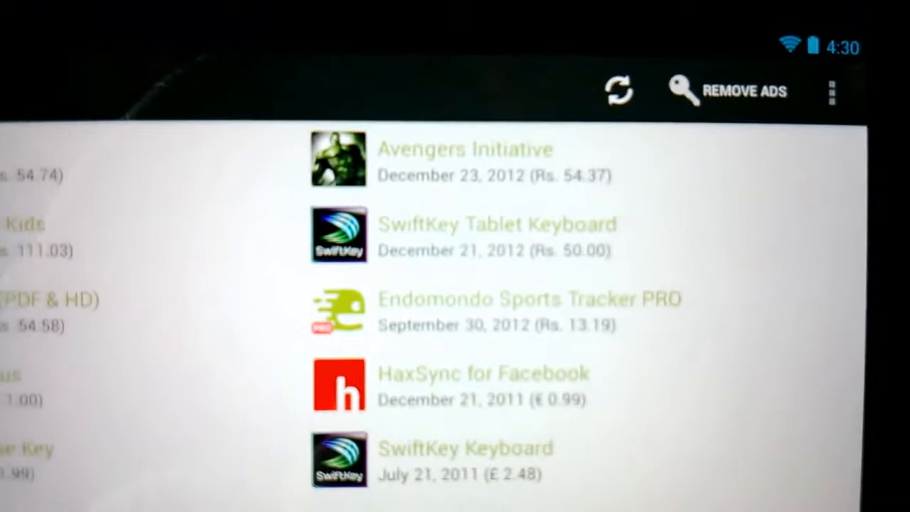
Enable Hide already installed apps in Settings and return to the purchases list.
click(830, 91)
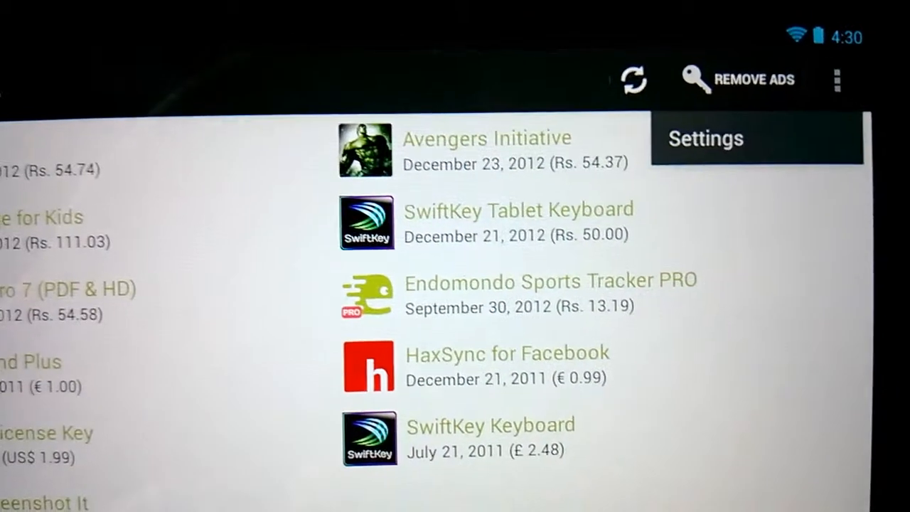
click(706, 139)
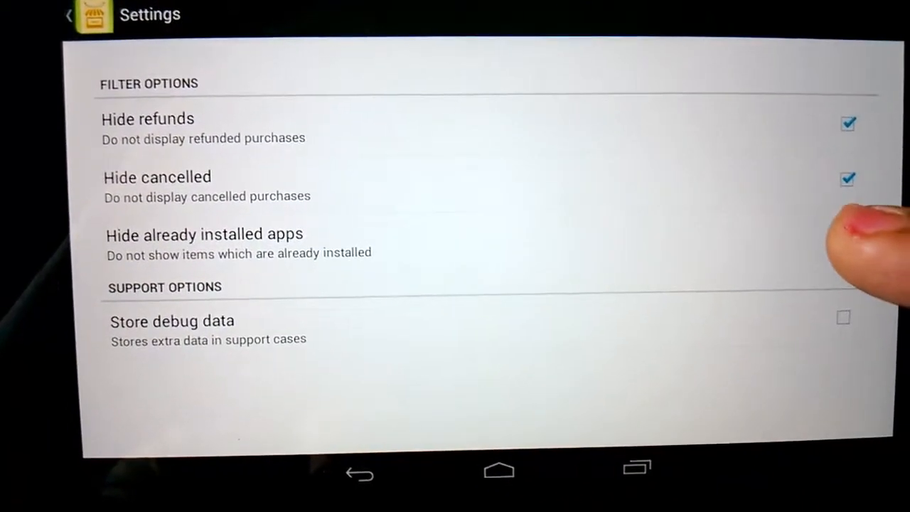
click(846, 235)
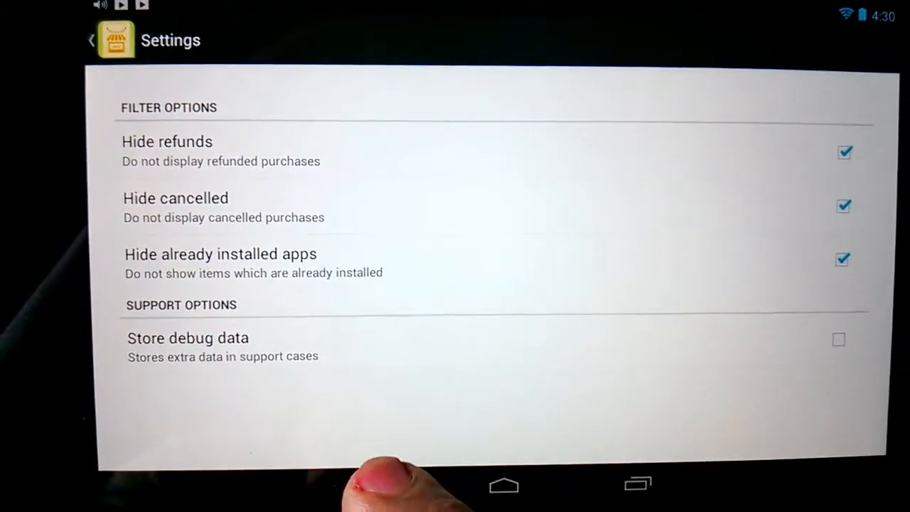
click(91, 40)
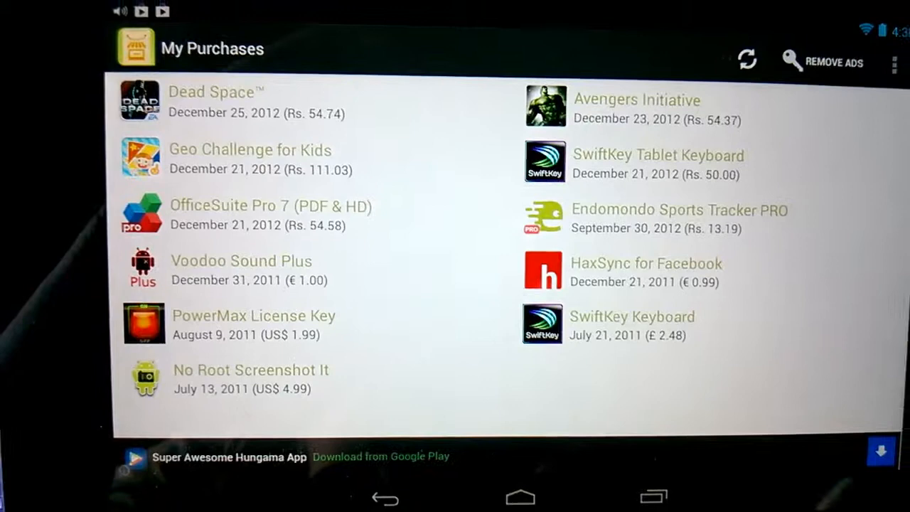
Use Remove Ads to reach the My Purchases Pro page in Google Play.
click(747, 59)
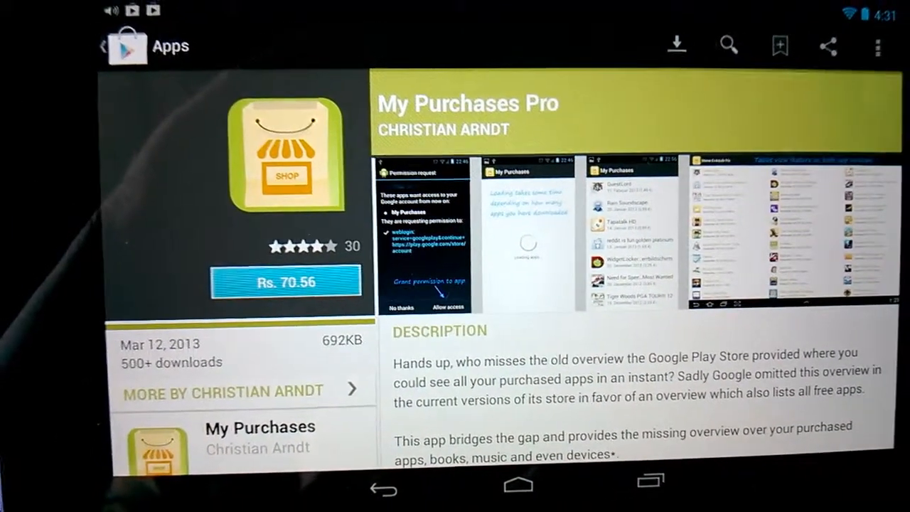
Read down the My Purchases Pro description, then bring up the recent-apps screen.
scroll(down, 3)
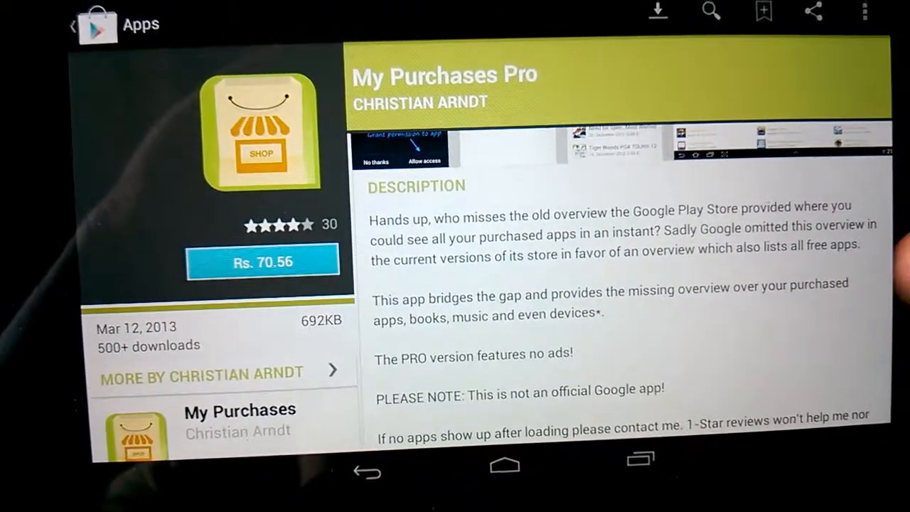
scroll(down, 3)
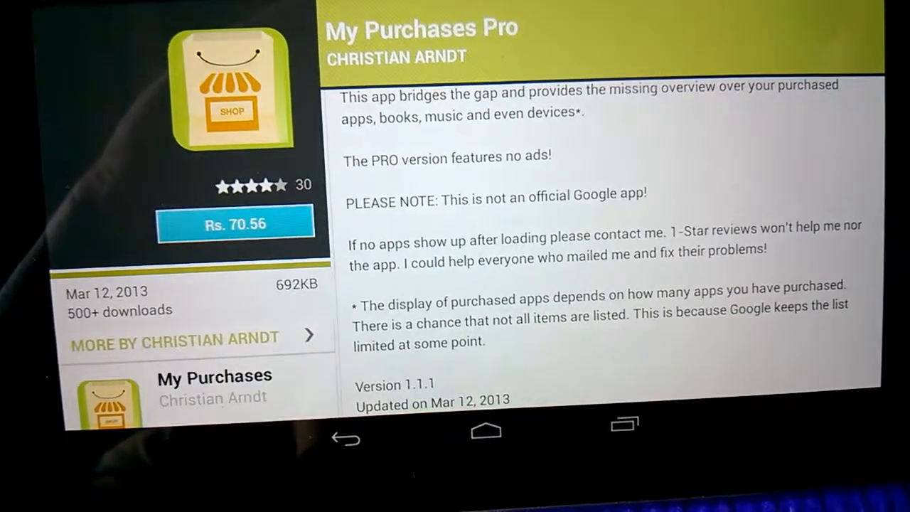
scroll(down, 3)
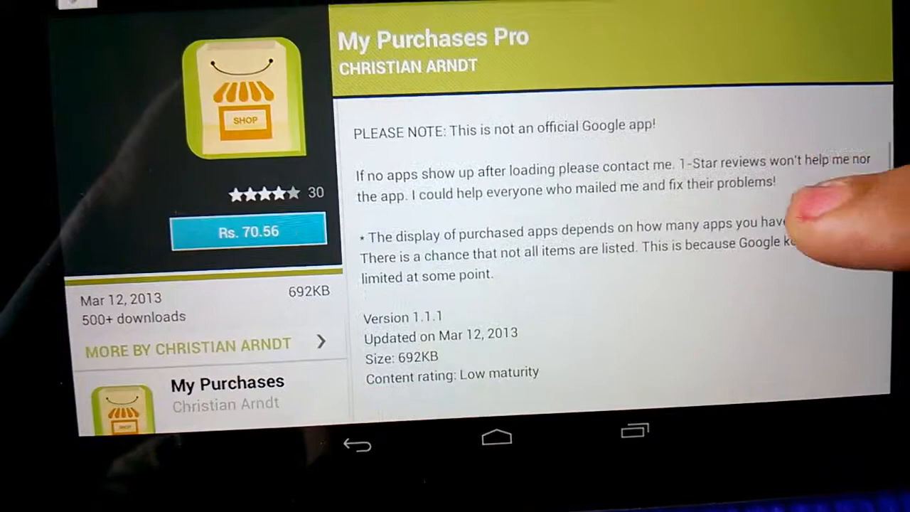
scroll(down, 3)
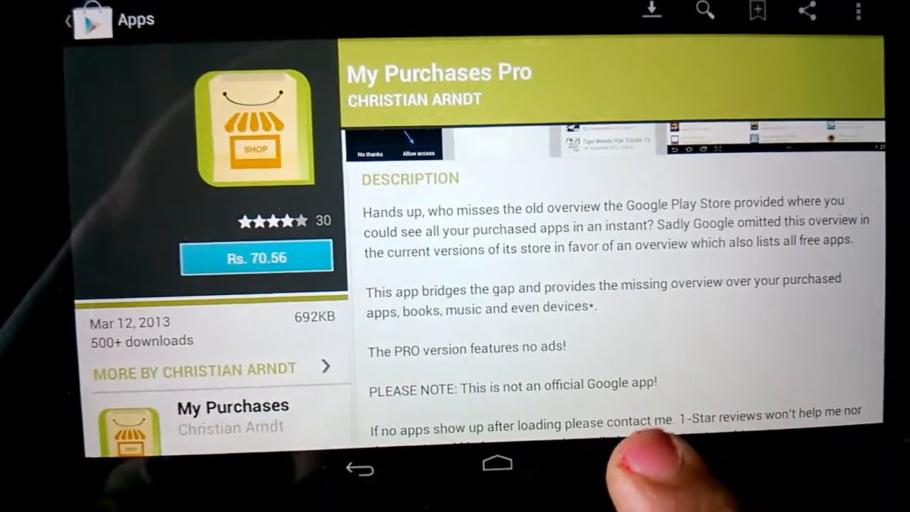
click(640, 467)
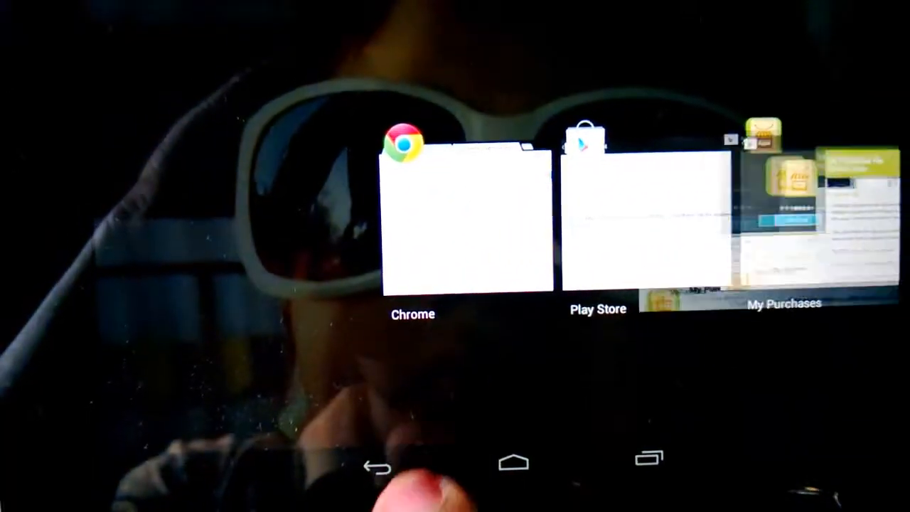
Back in My Purchases, uncheck the Hide filters in Settings and refresh the purchases list.
click(782, 221)
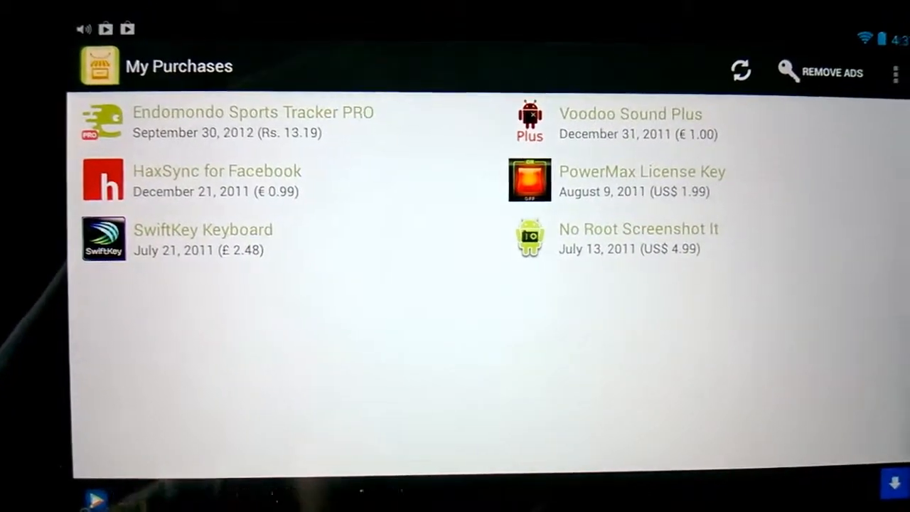
click(896, 71)
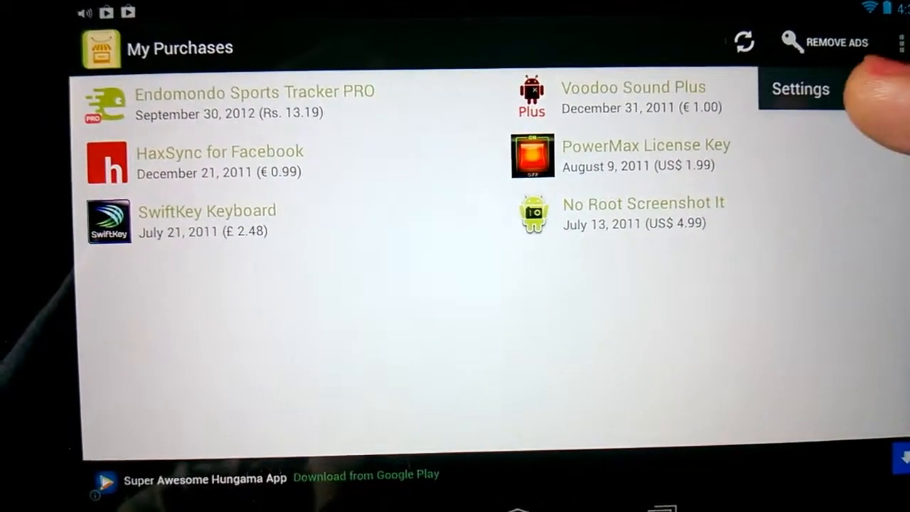
click(799, 88)
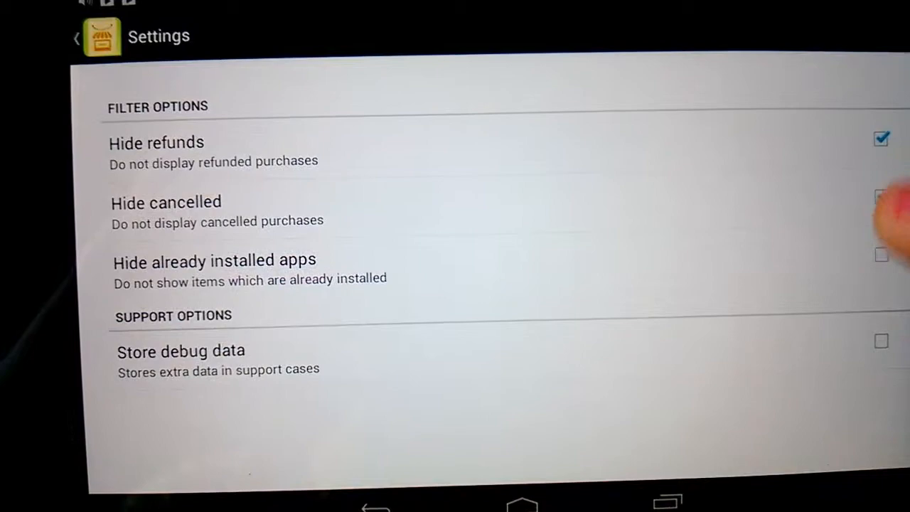
click(880, 140)
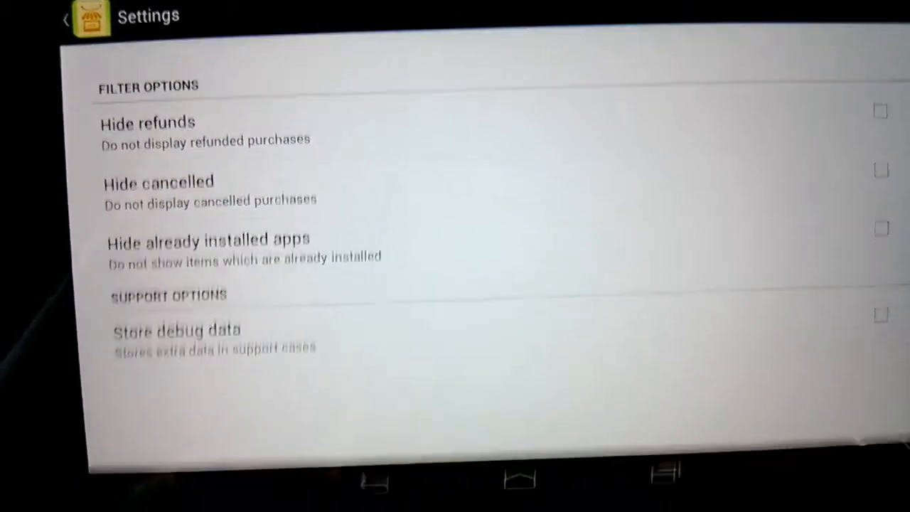
click(64, 17)
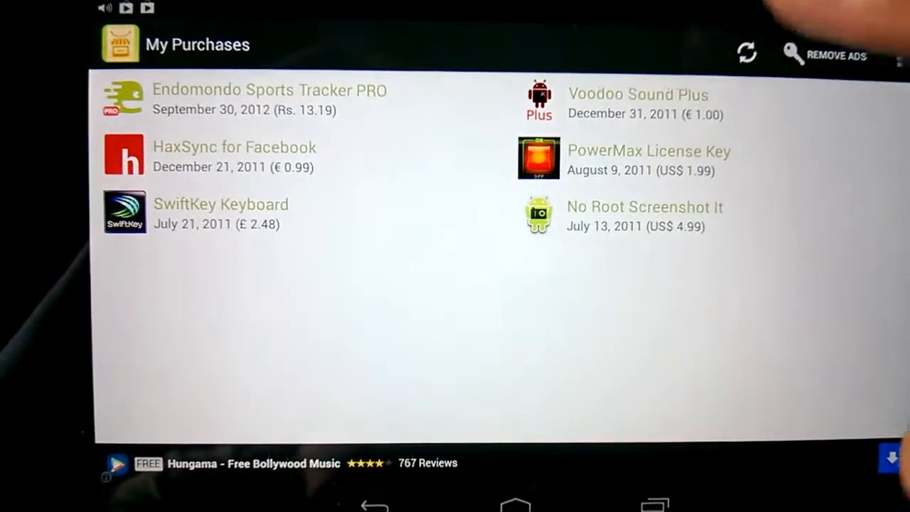
click(746, 54)
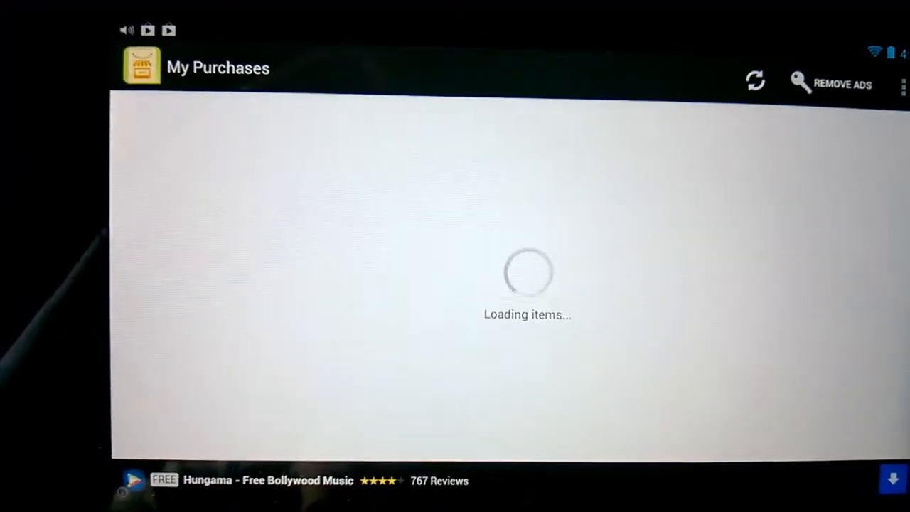